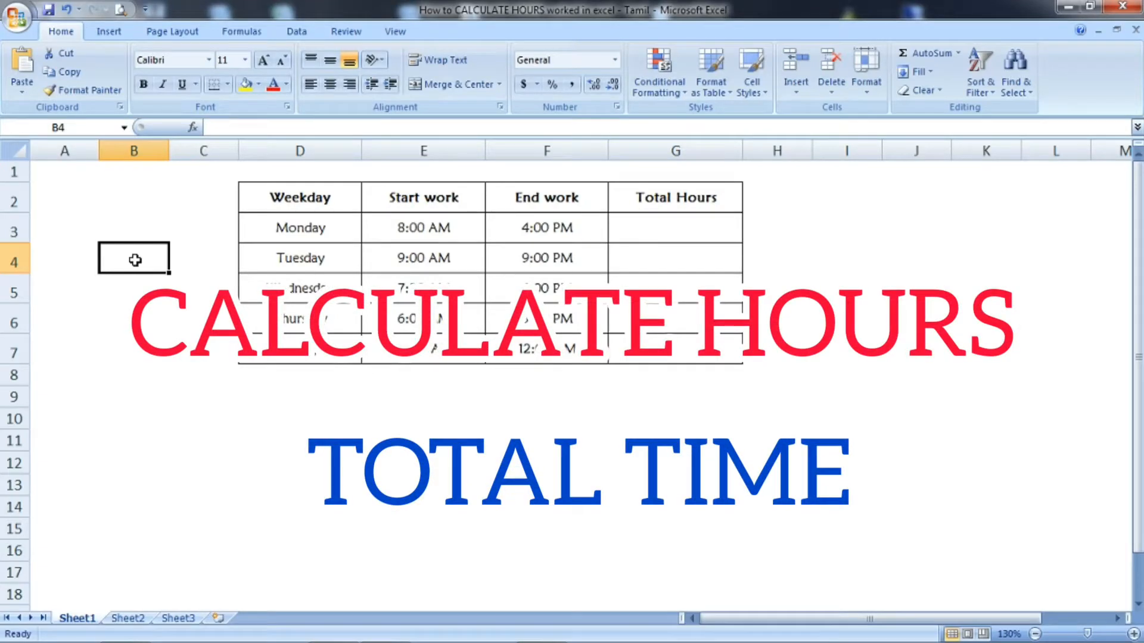
# Review Monday's start, end and total cells, then select G3:G7 and bring up its context menu.
pyautogui.click(423, 257)
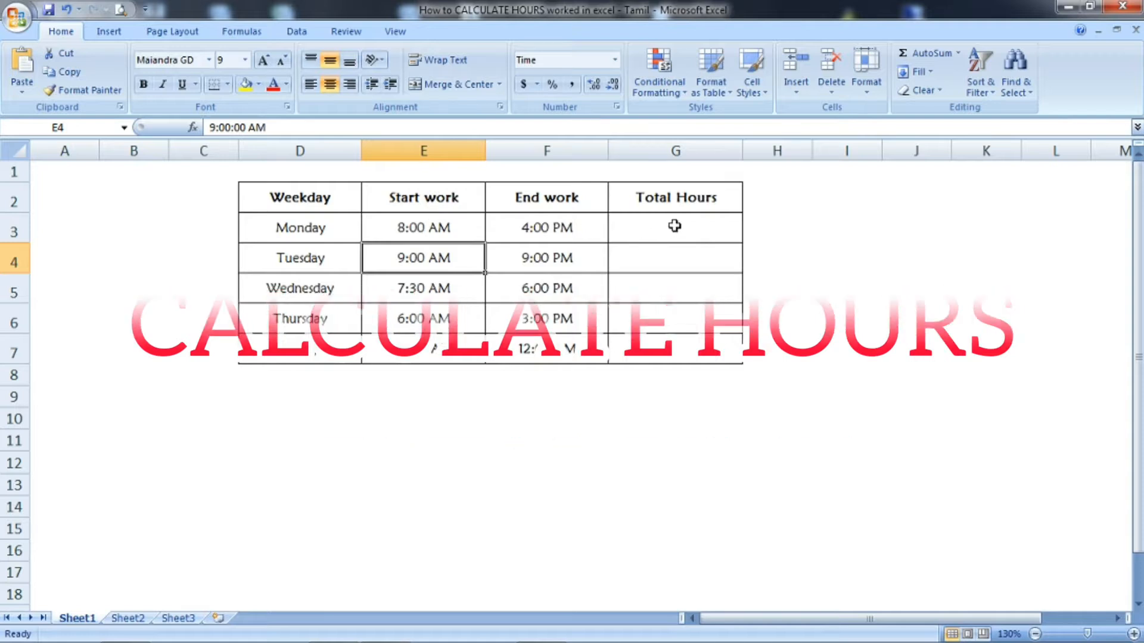
pyautogui.click(675, 227)
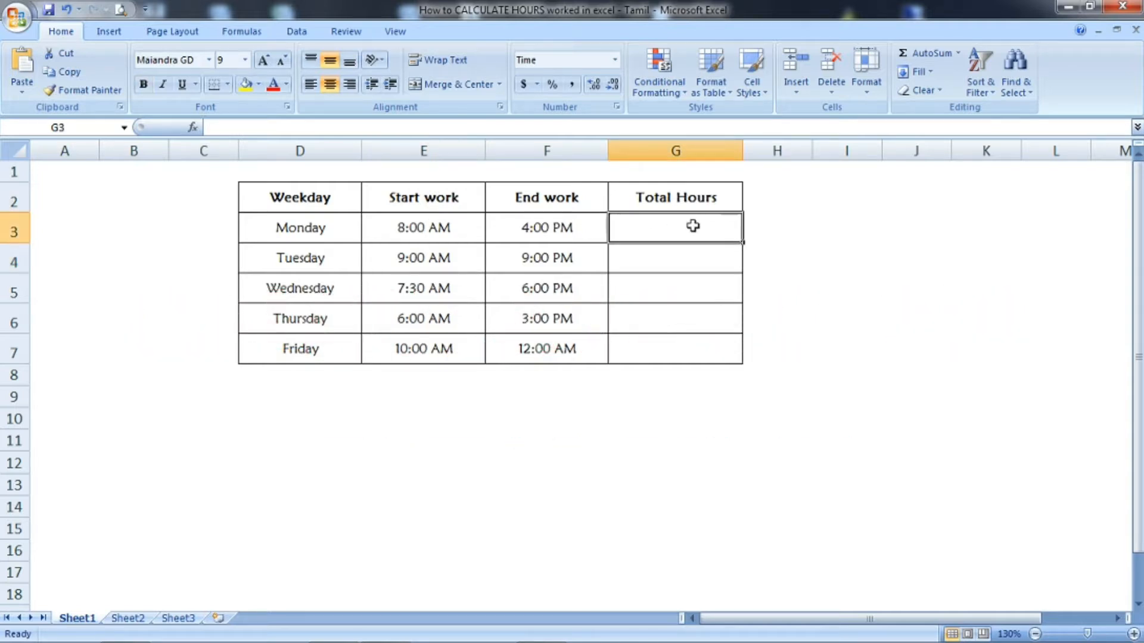
pyautogui.moveTo(660, 246)
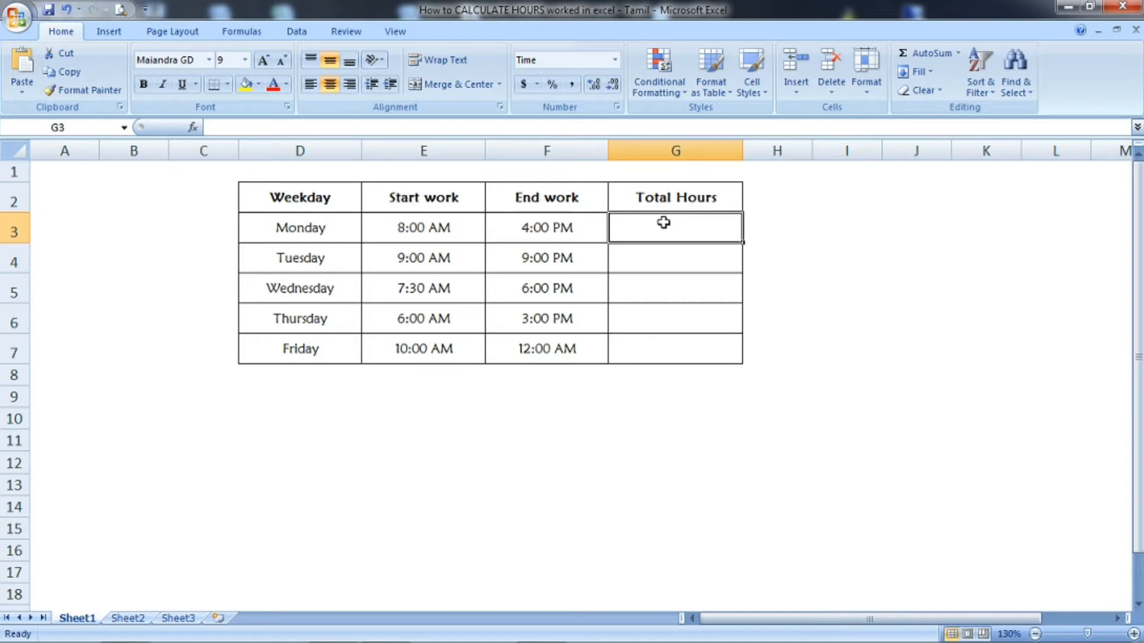
pyautogui.moveTo(451, 231)
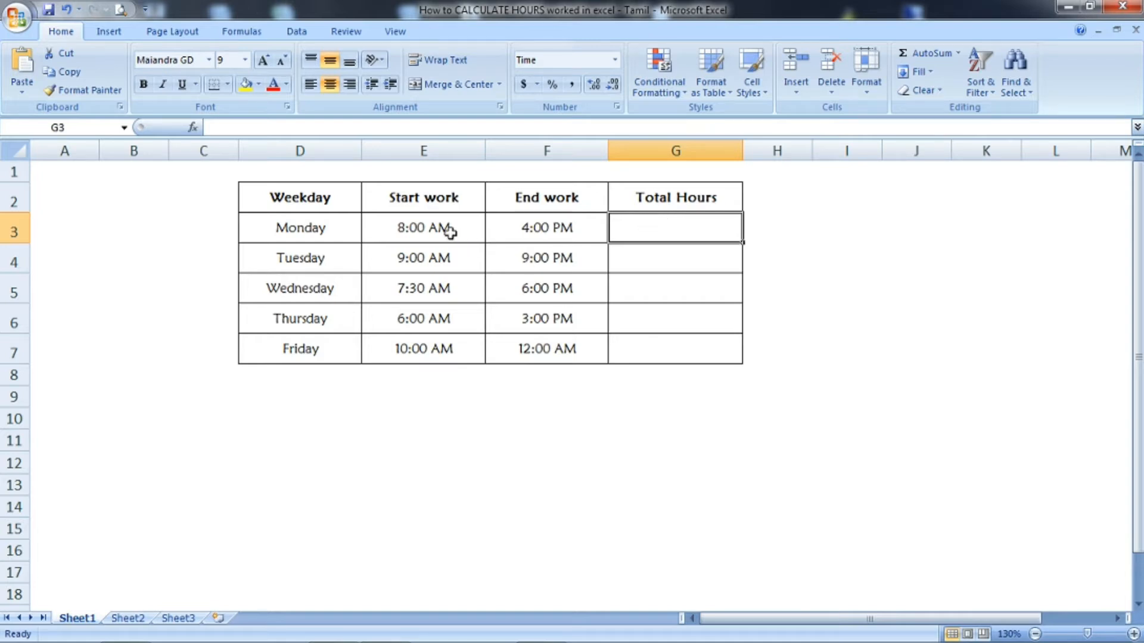
pyautogui.click(423, 227)
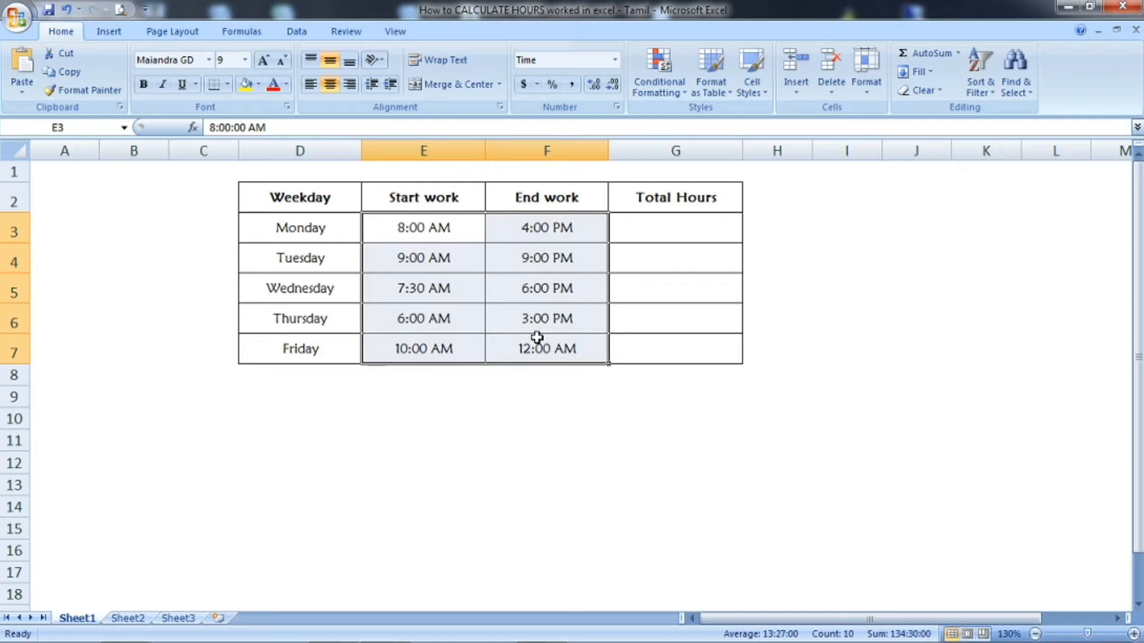
pyautogui.moveTo(533, 272)
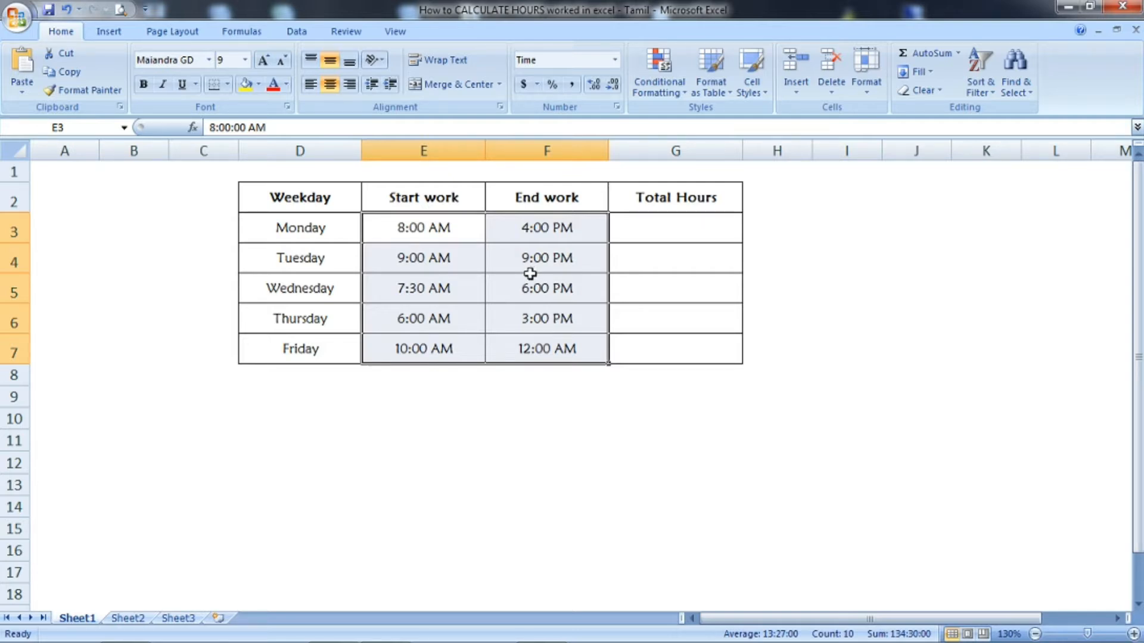
pyautogui.click(545, 227)
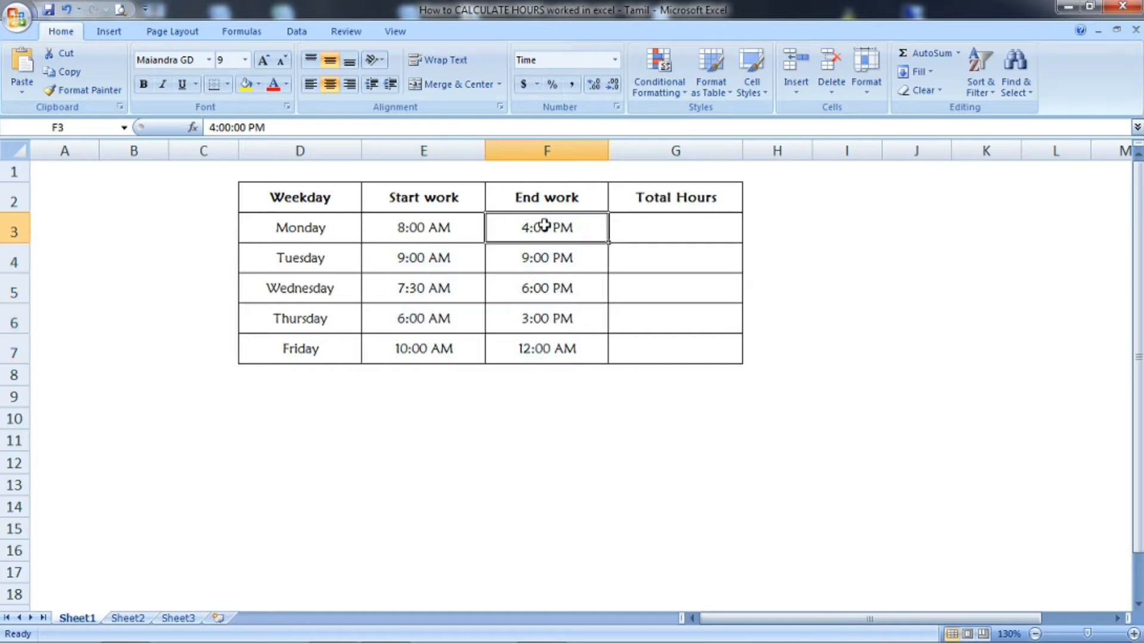
pyautogui.click(423, 227)
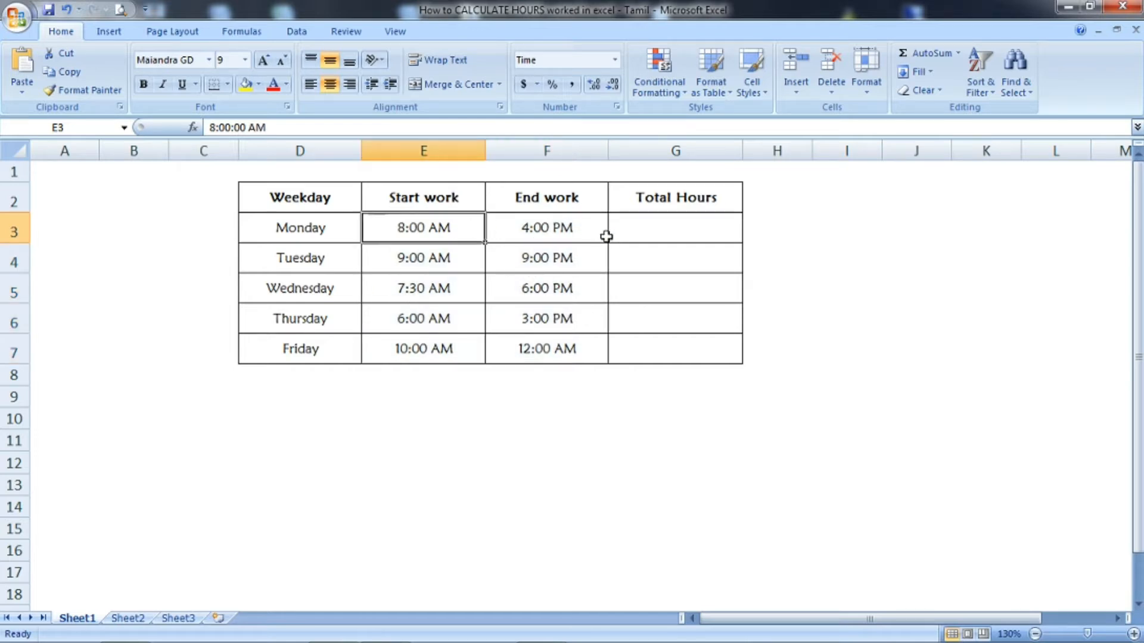
pyautogui.click(674, 227)
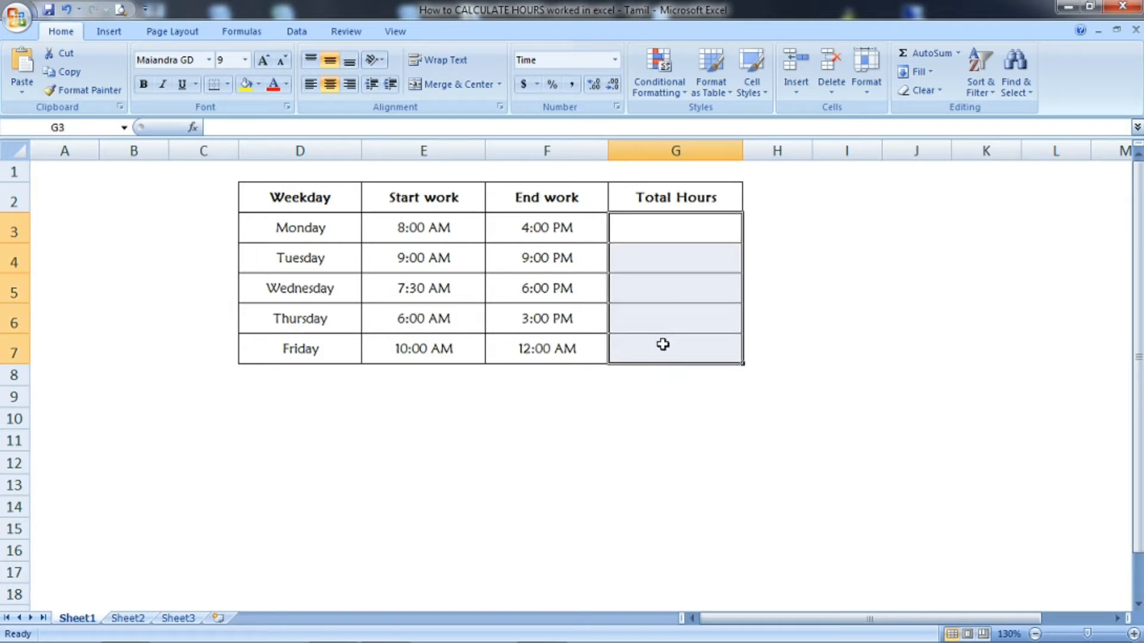
pyautogui.moveTo(680, 235)
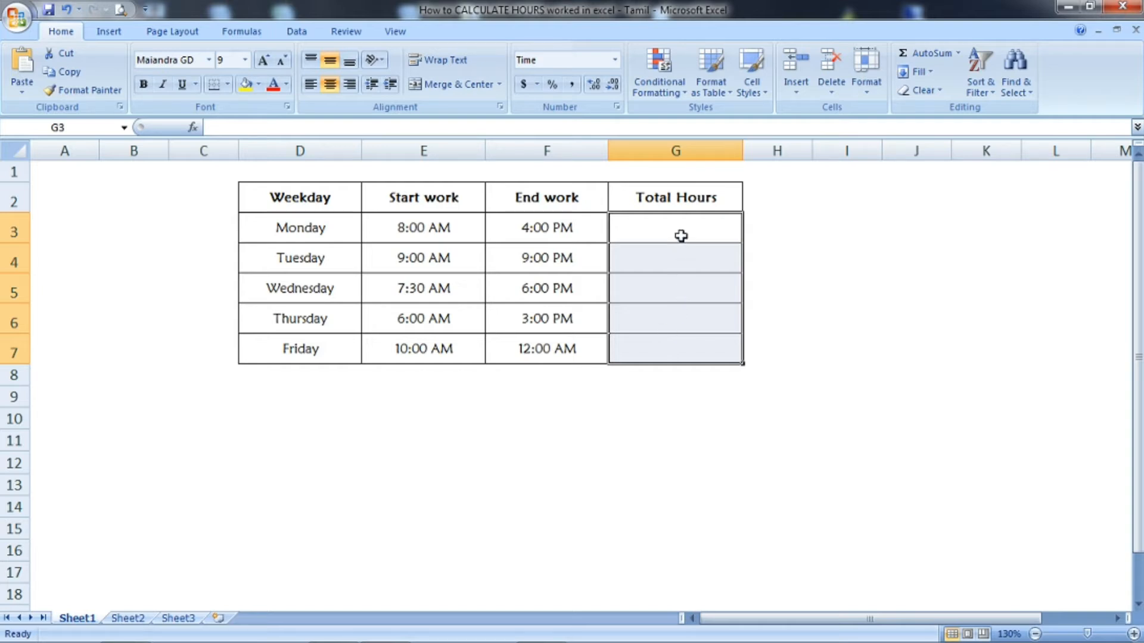
pyautogui.rightClick(674, 227)
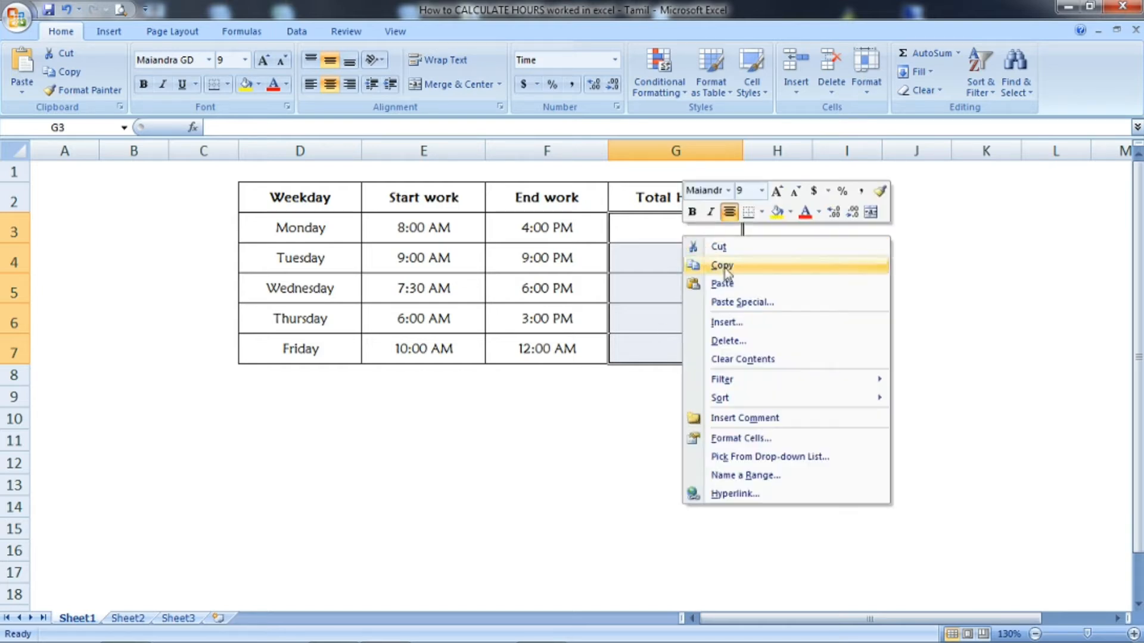
pyautogui.moveTo(740, 439)
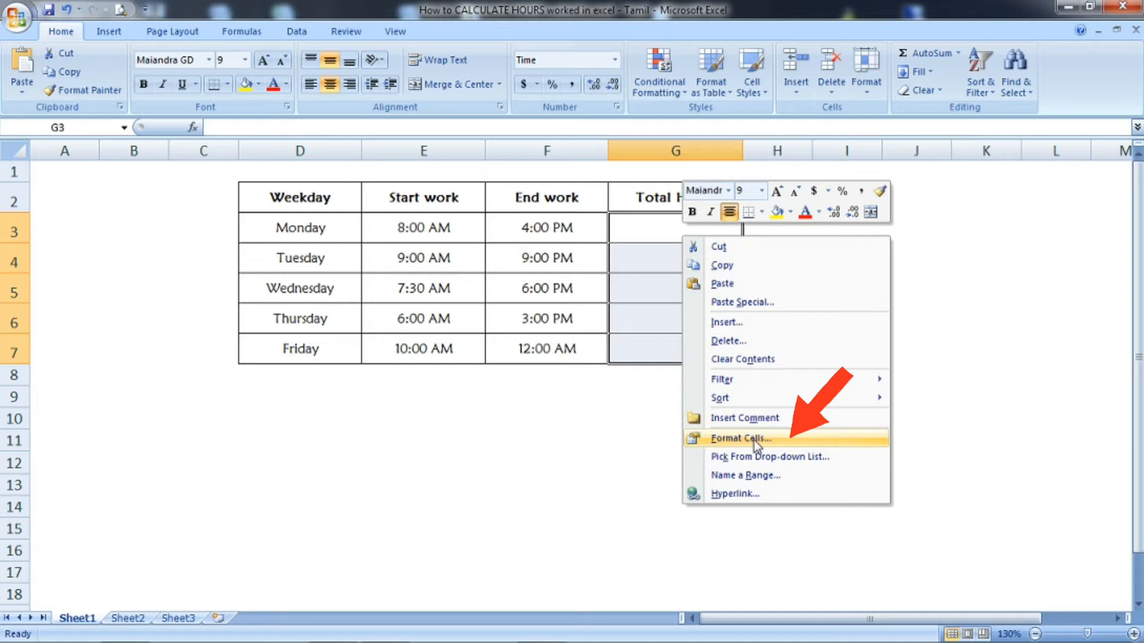
# Format the selected Total Hours cells as Time in the 24-hour 13:30 style via Format Cells.
pyautogui.click(741, 439)
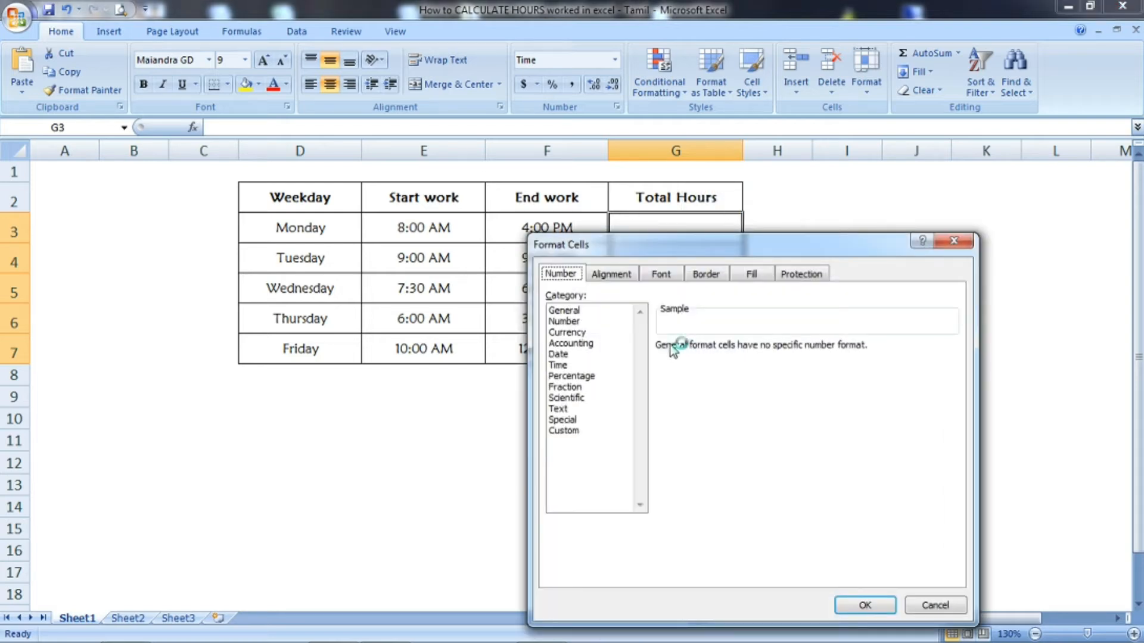
pyautogui.click(558, 365)
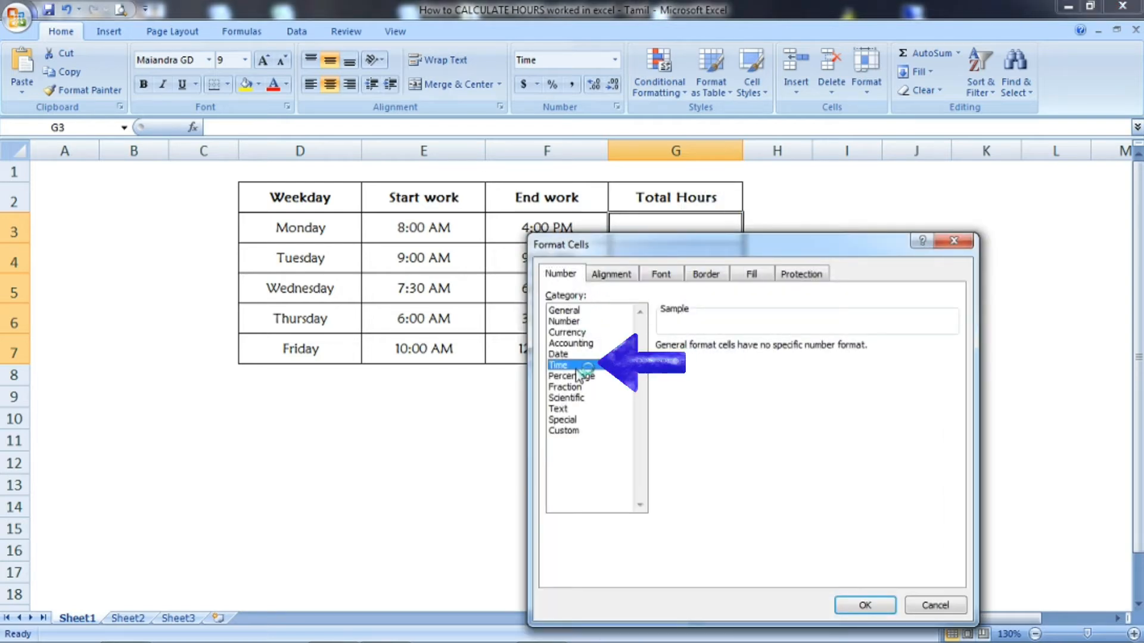
pyautogui.click(558, 364)
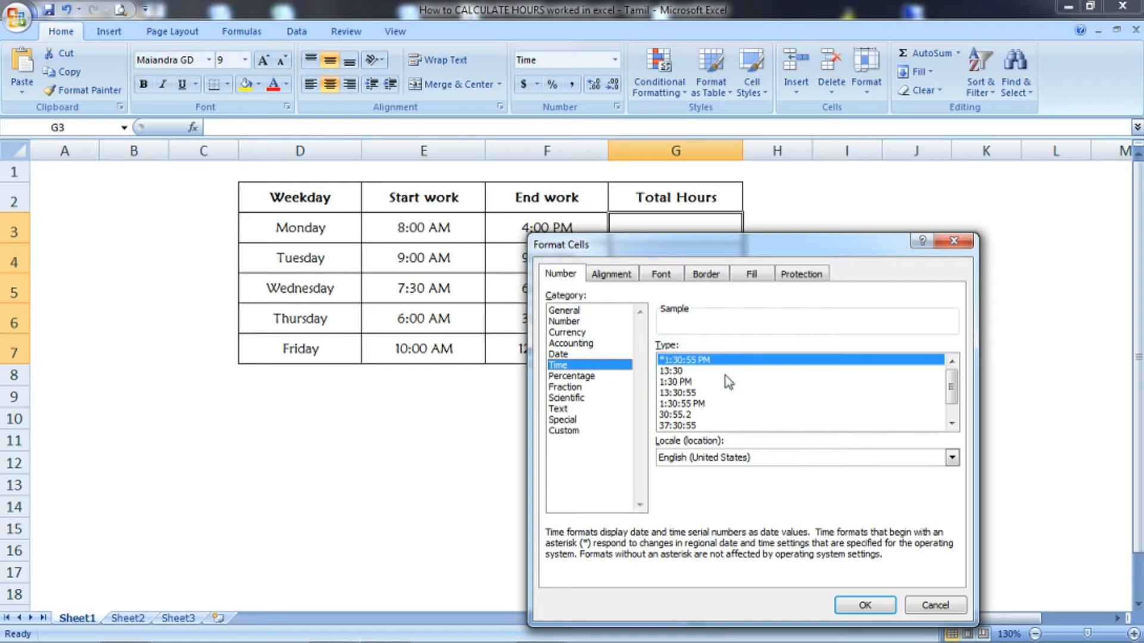
pyautogui.moveTo(695, 396)
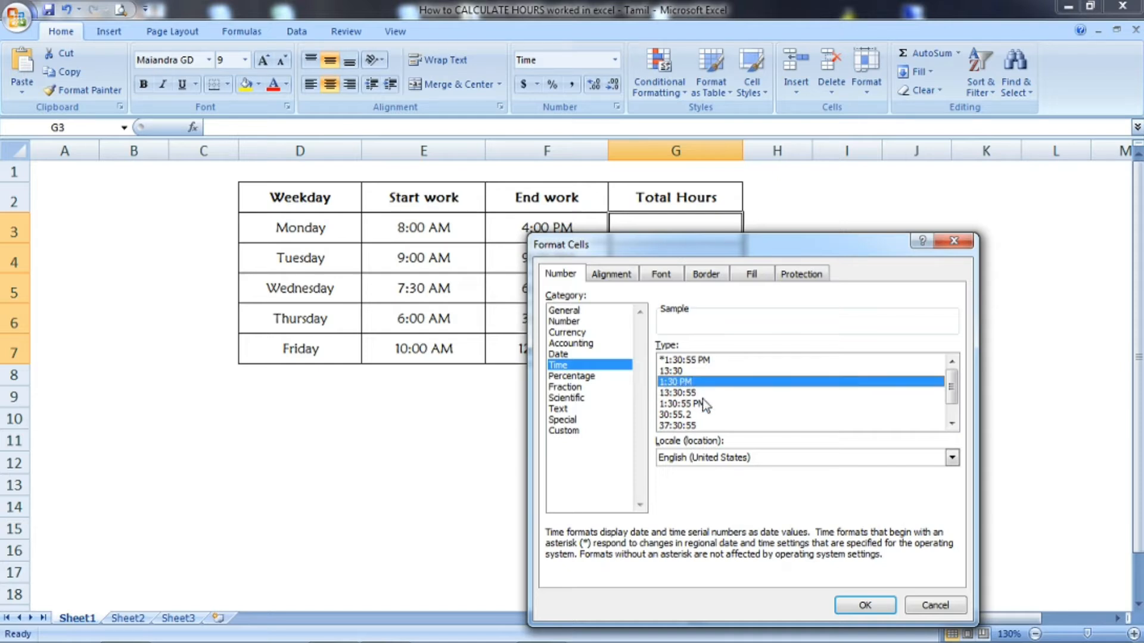
pyautogui.click(678, 415)
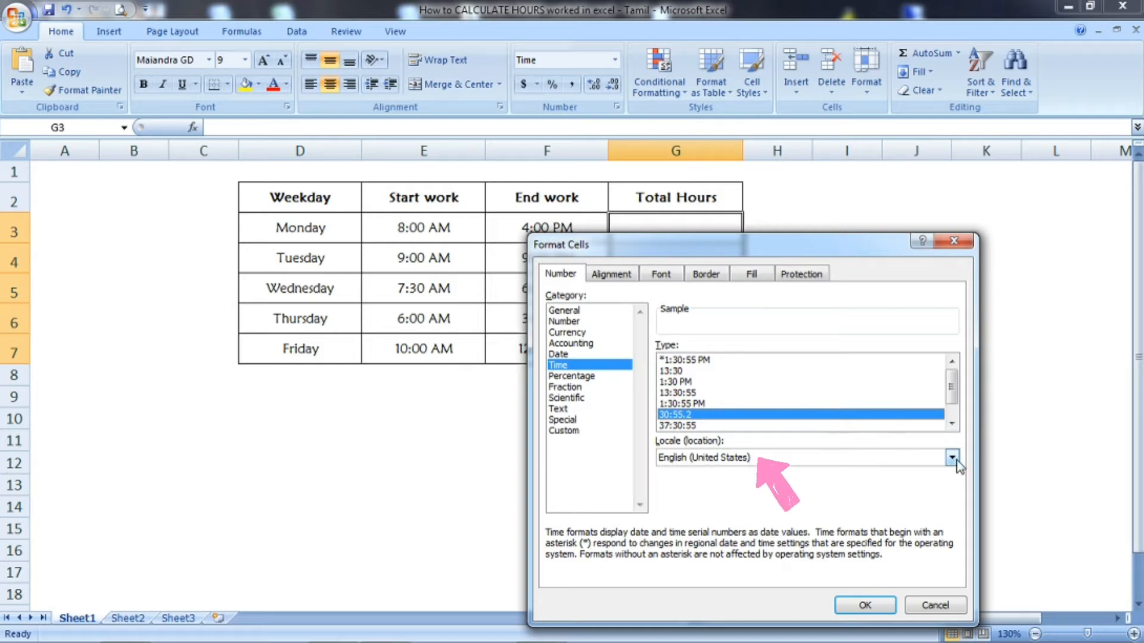
pyautogui.click(952, 458)
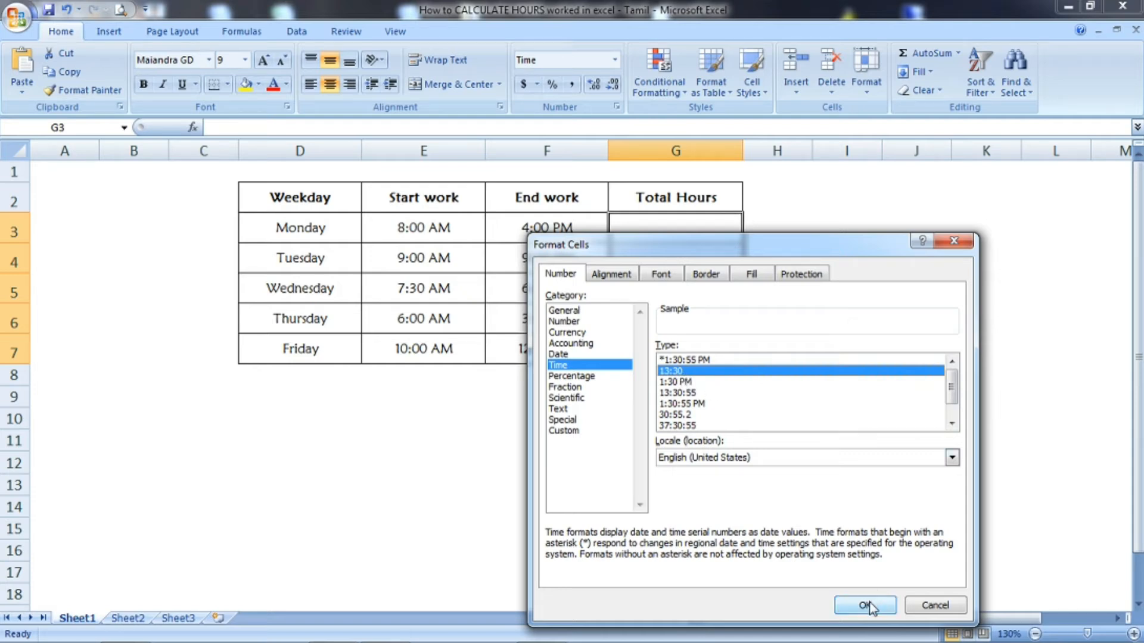
pyautogui.click(865, 606)
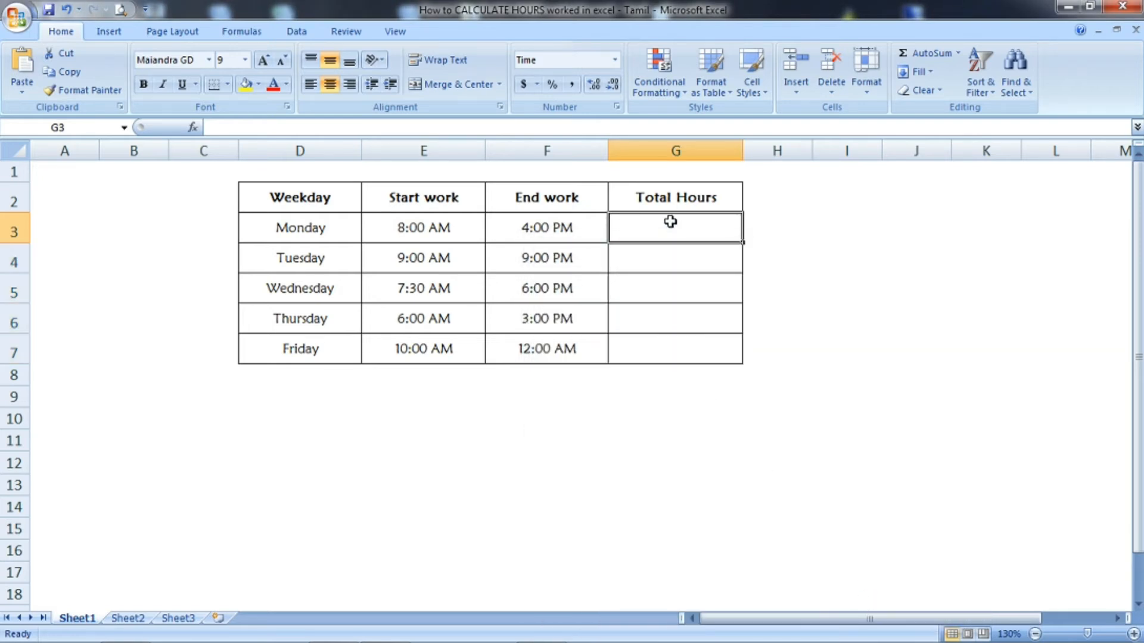
pyautogui.moveTo(672, 401)
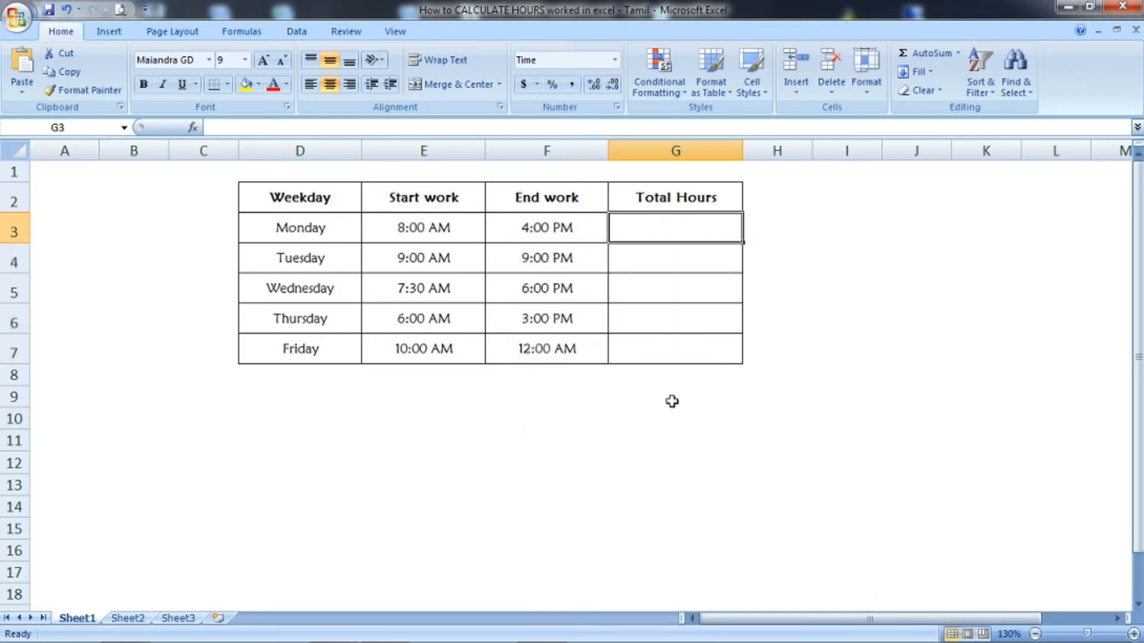
pyautogui.moveTo(669, 232)
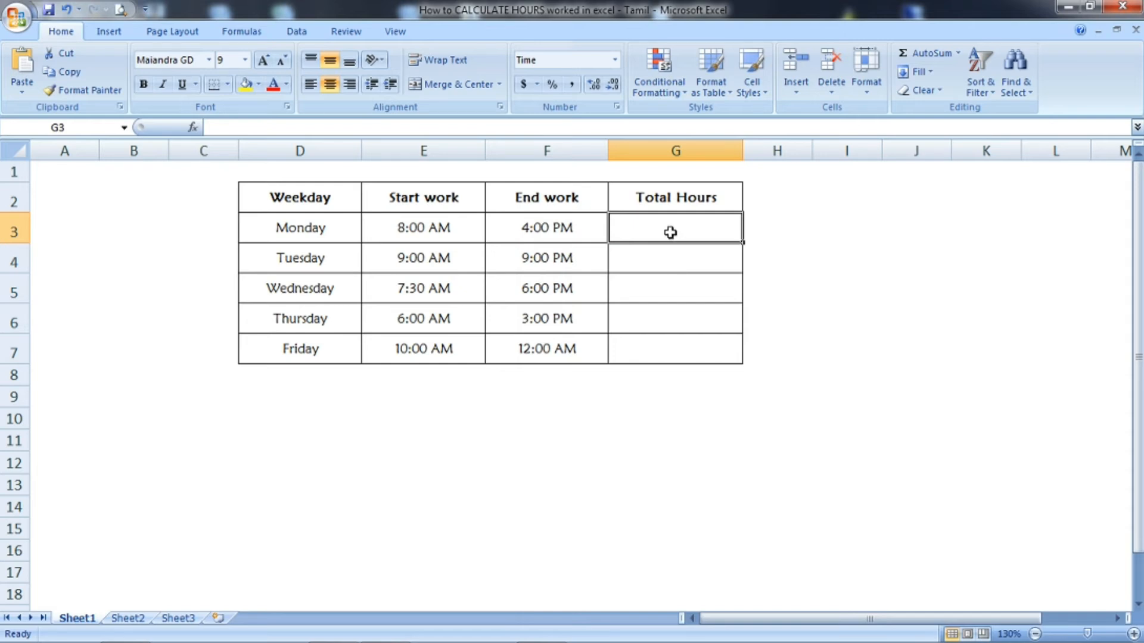
# Enter =F3-E3 in G3 so Monday's Total Hours shows 8:00, then verify the formula.
pyautogui.write('=F3-')
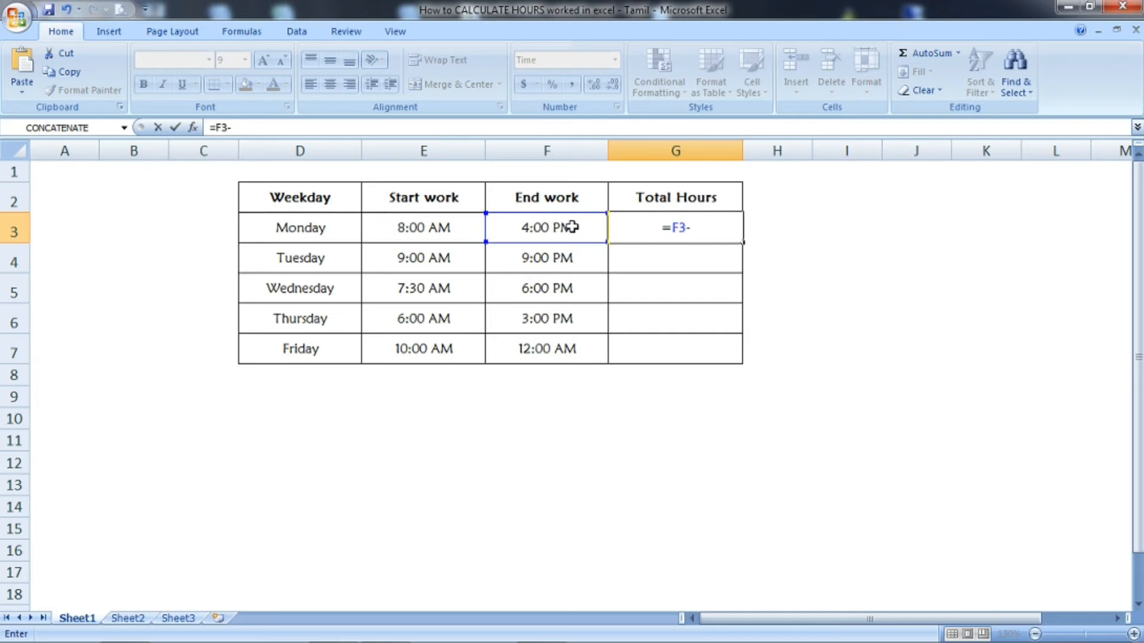
pyautogui.click(423, 227)
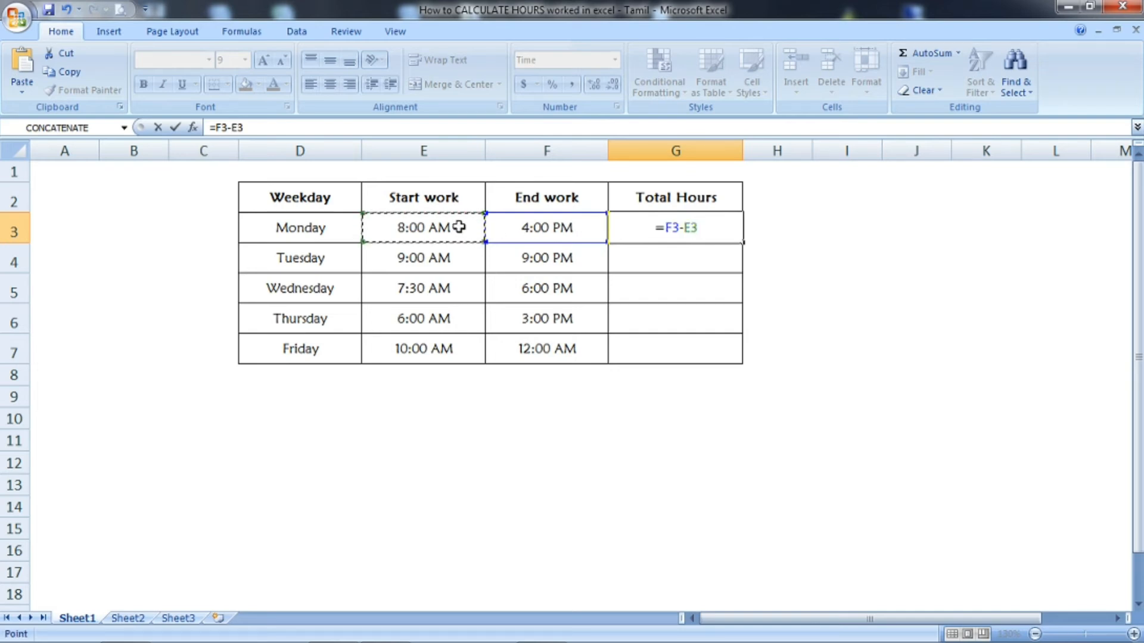
pyautogui.press('Return')
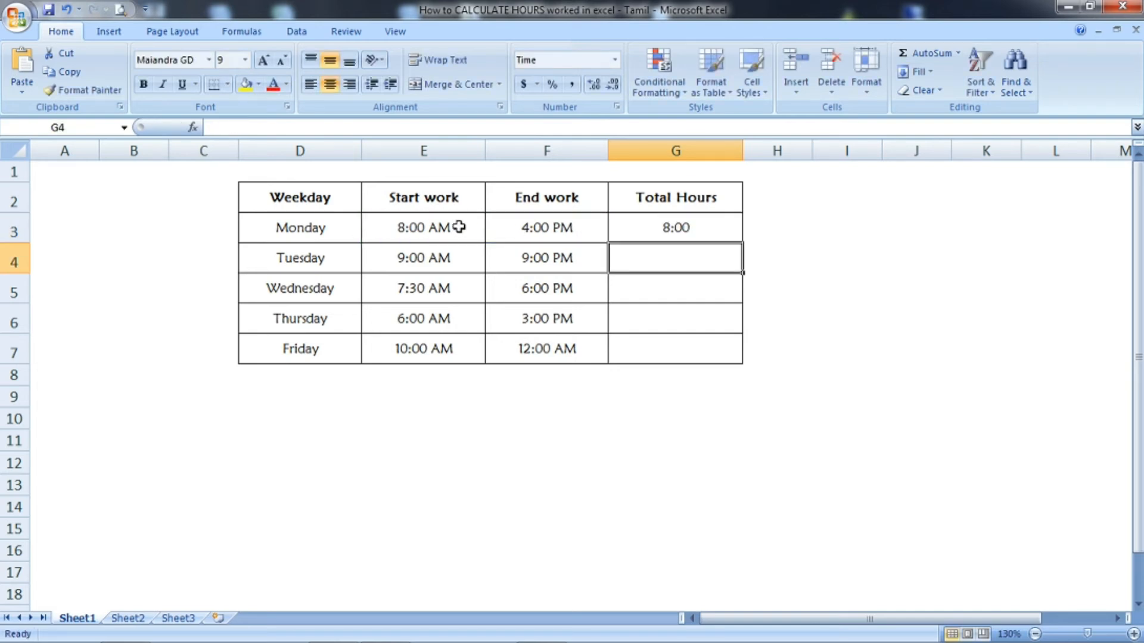
pyautogui.click(674, 227)
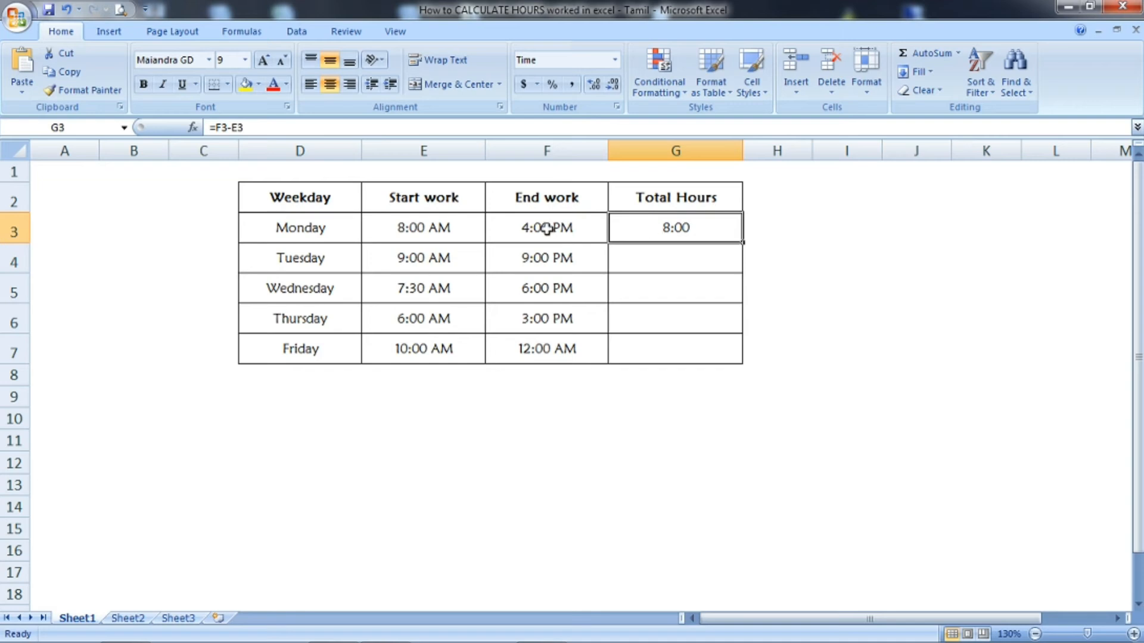
pyautogui.click(423, 228)
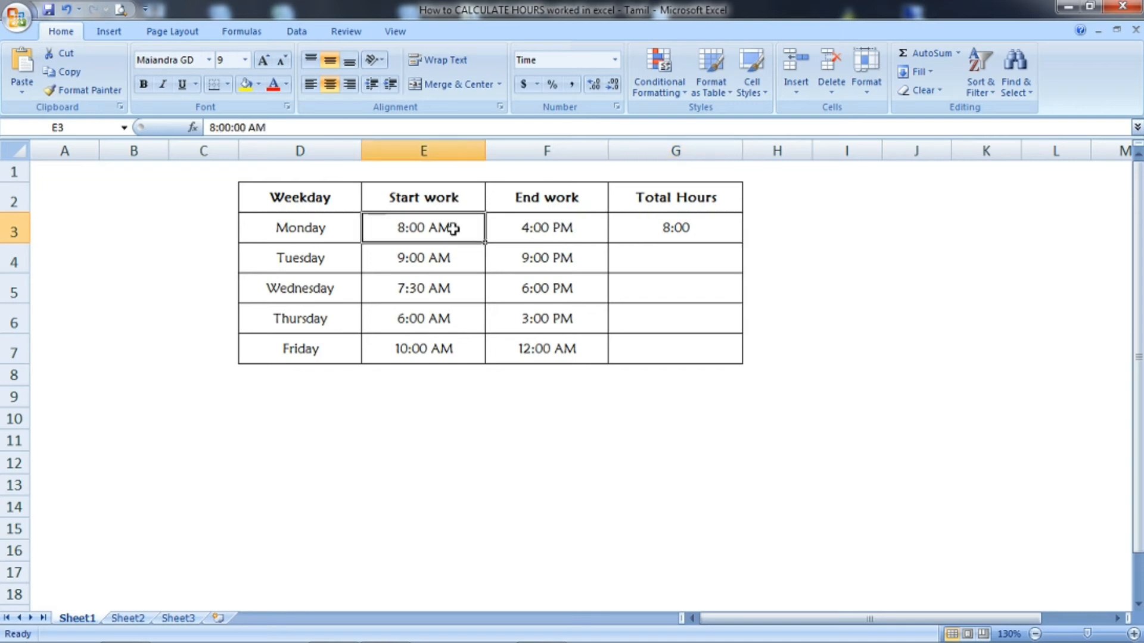
pyautogui.click(674, 227)
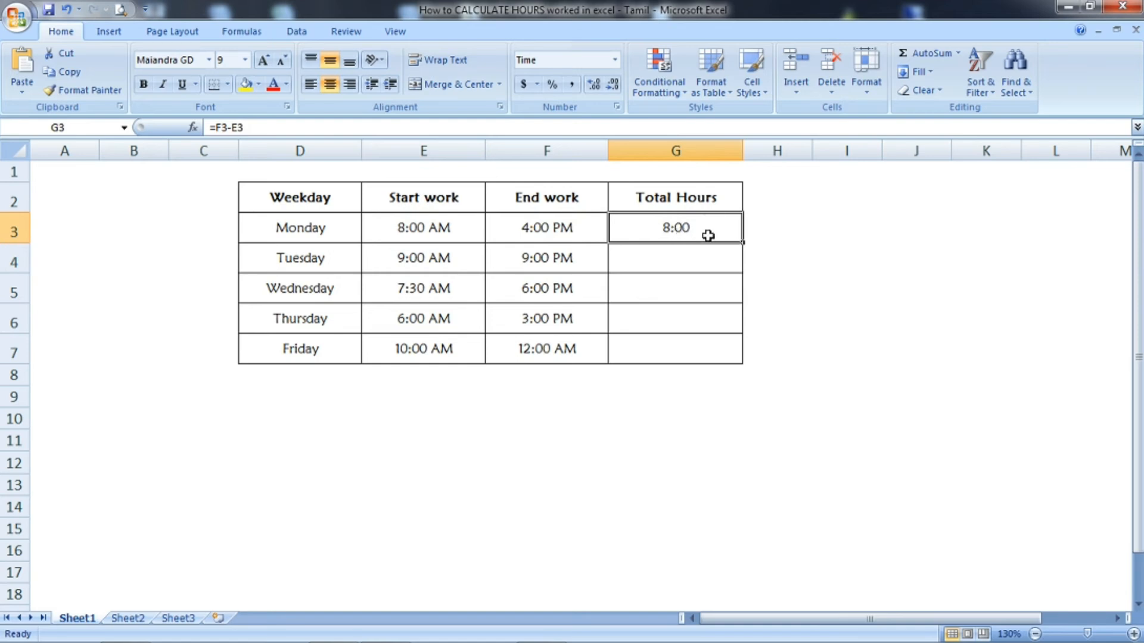
pyautogui.moveTo(698, 229)
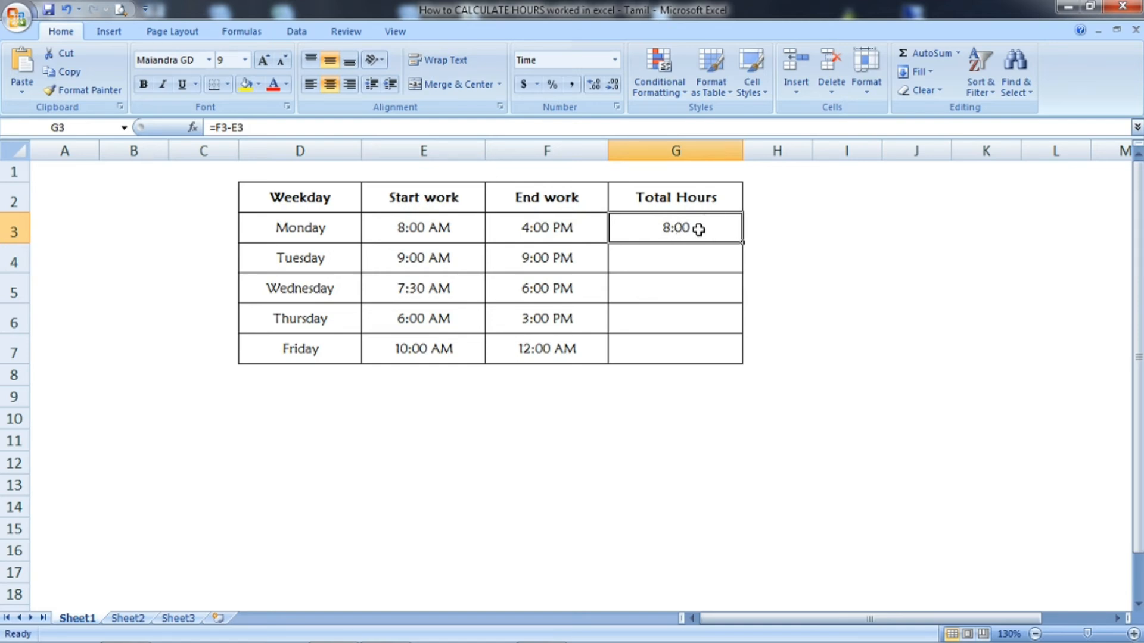
pyautogui.moveTo(744, 242)
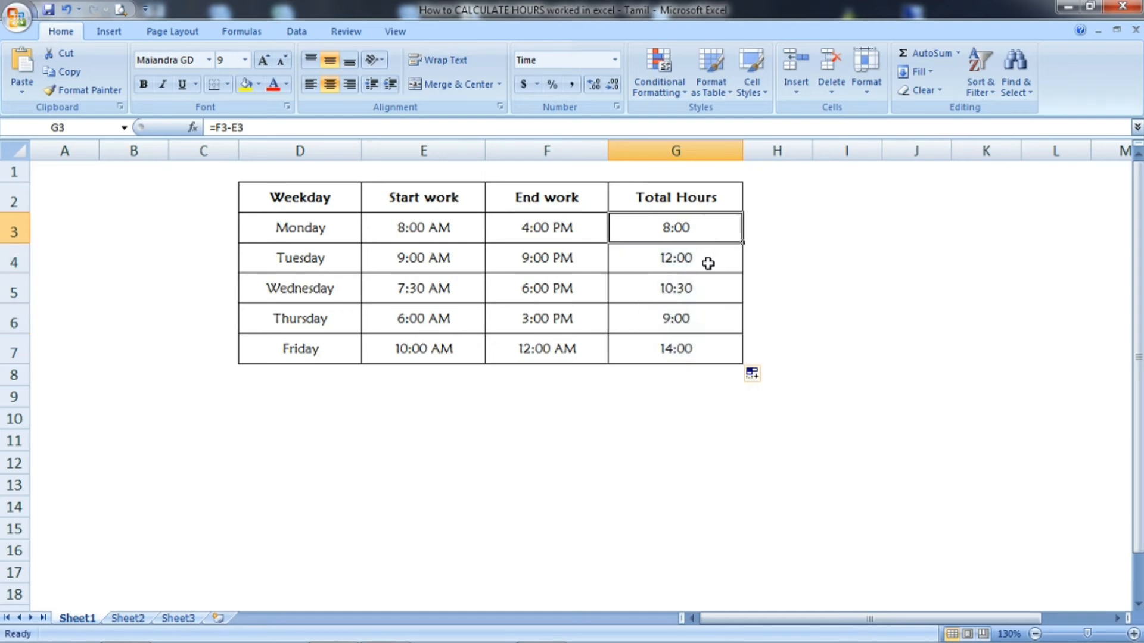
# Fill the formula down to G7 and check each day's result: 12:00, 10:30, 9:00 and 14:00 for Tuesday–Friday.
pyautogui.click(674, 287)
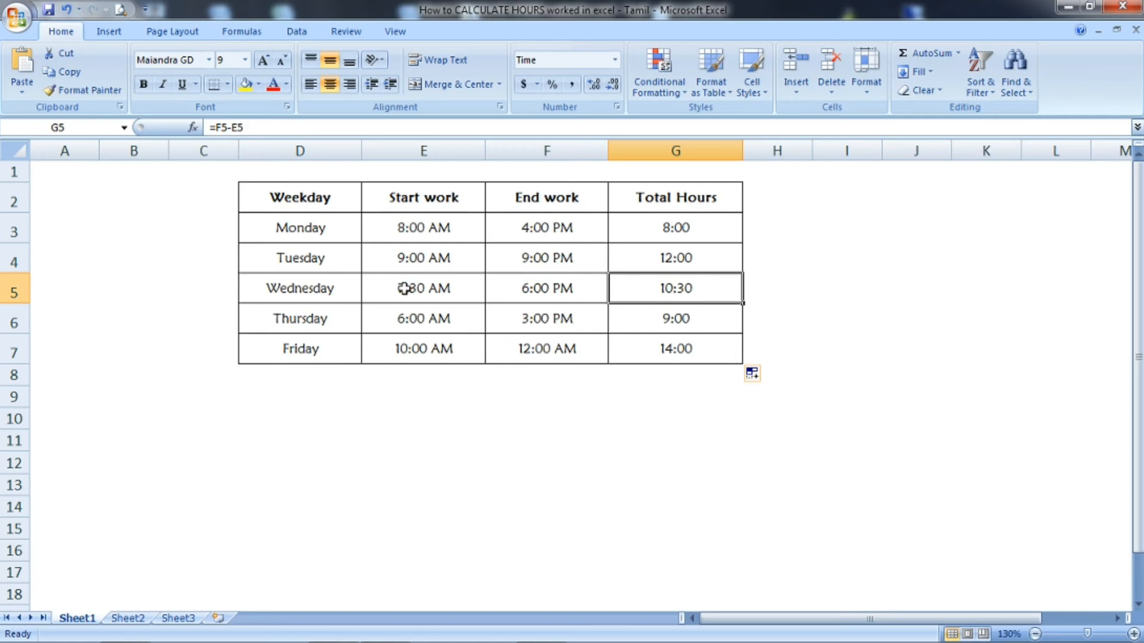
pyautogui.click(299, 288)
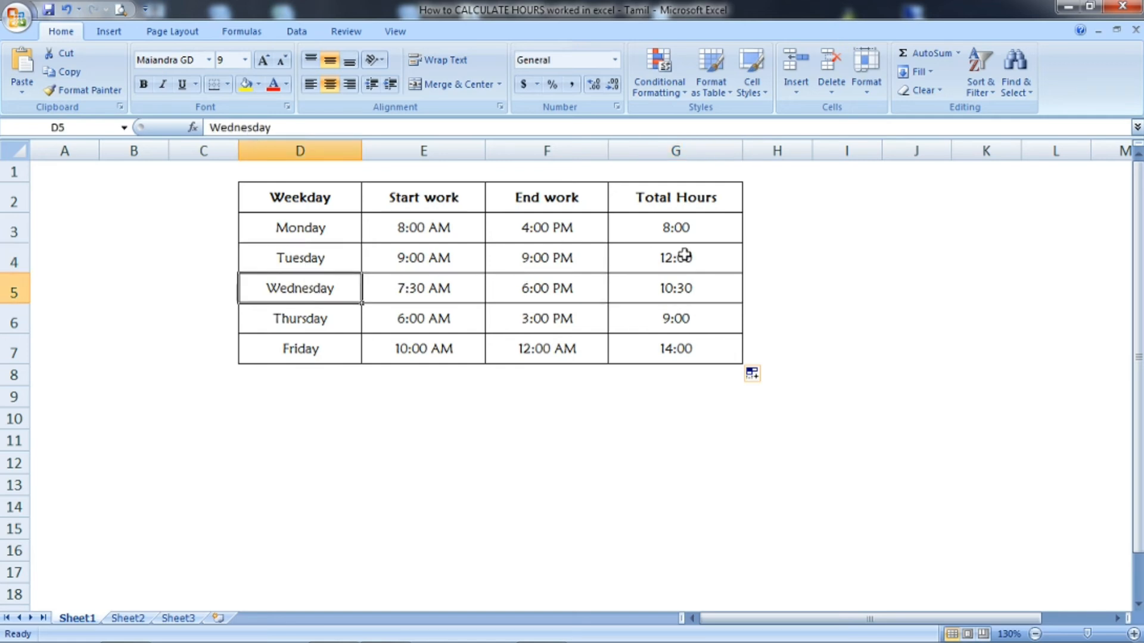
pyautogui.click(674, 287)
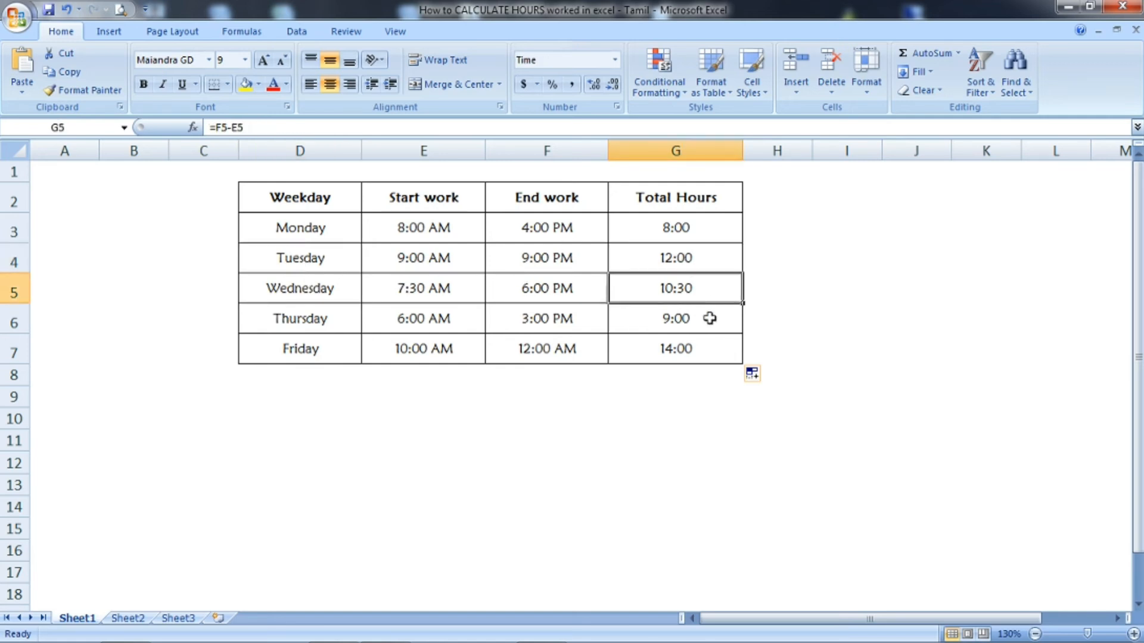
pyautogui.click(674, 348)
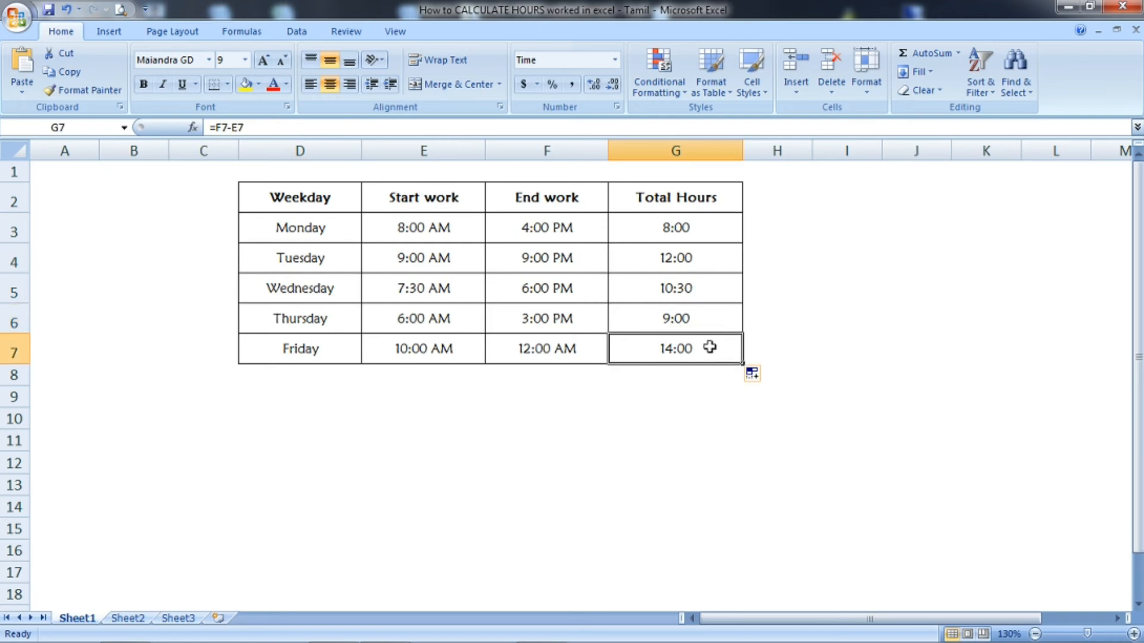
pyautogui.click(673, 288)
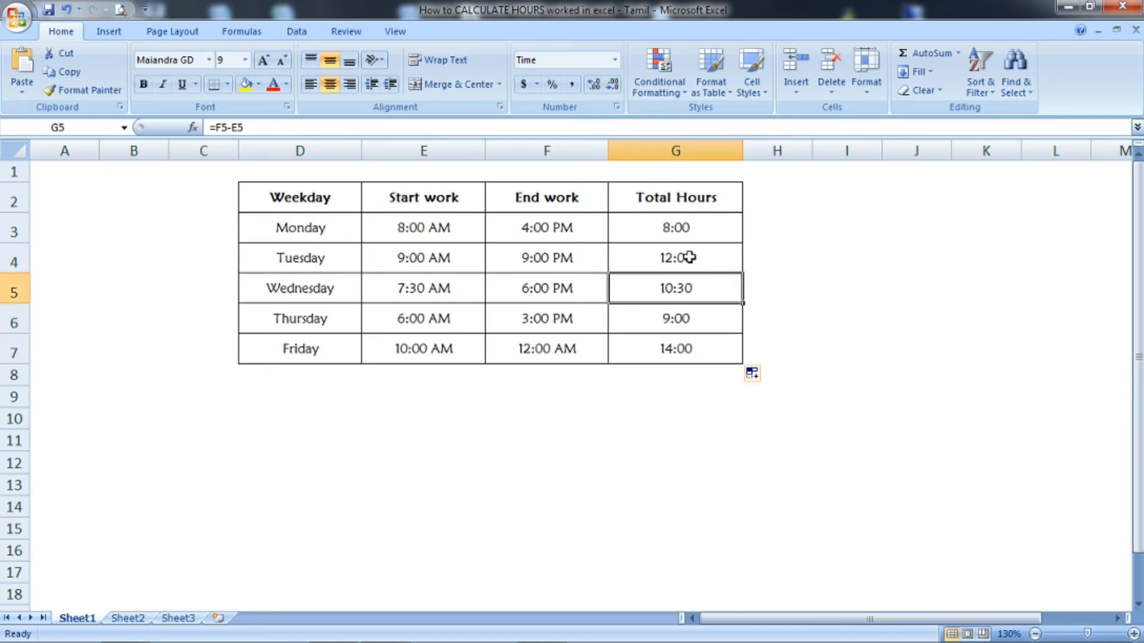
pyautogui.click(674, 227)
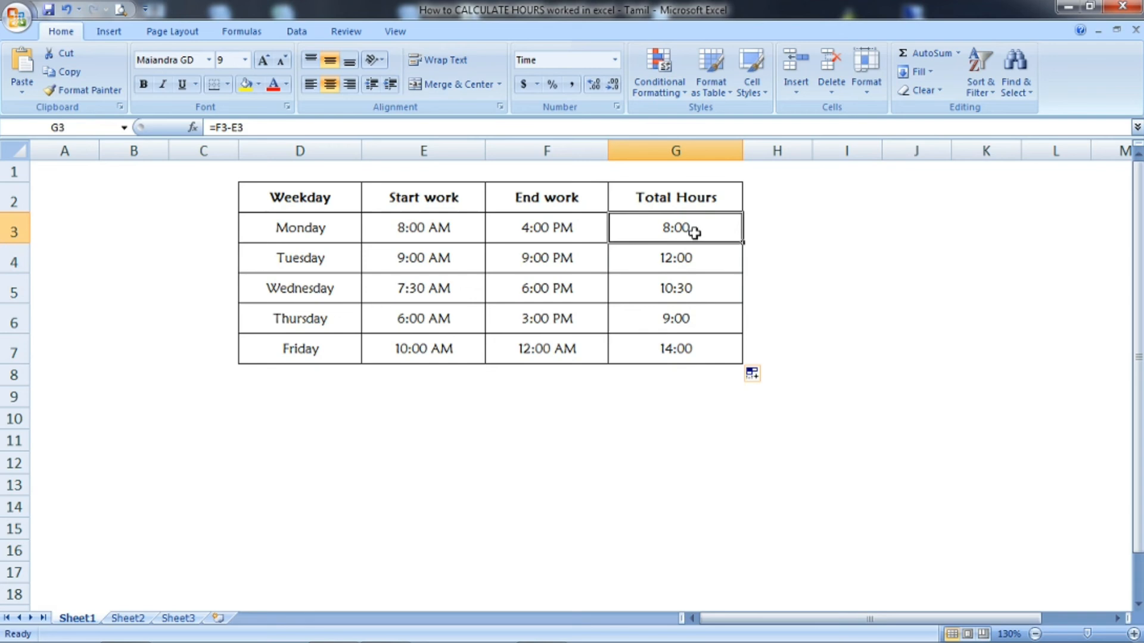
pyautogui.click(673, 257)
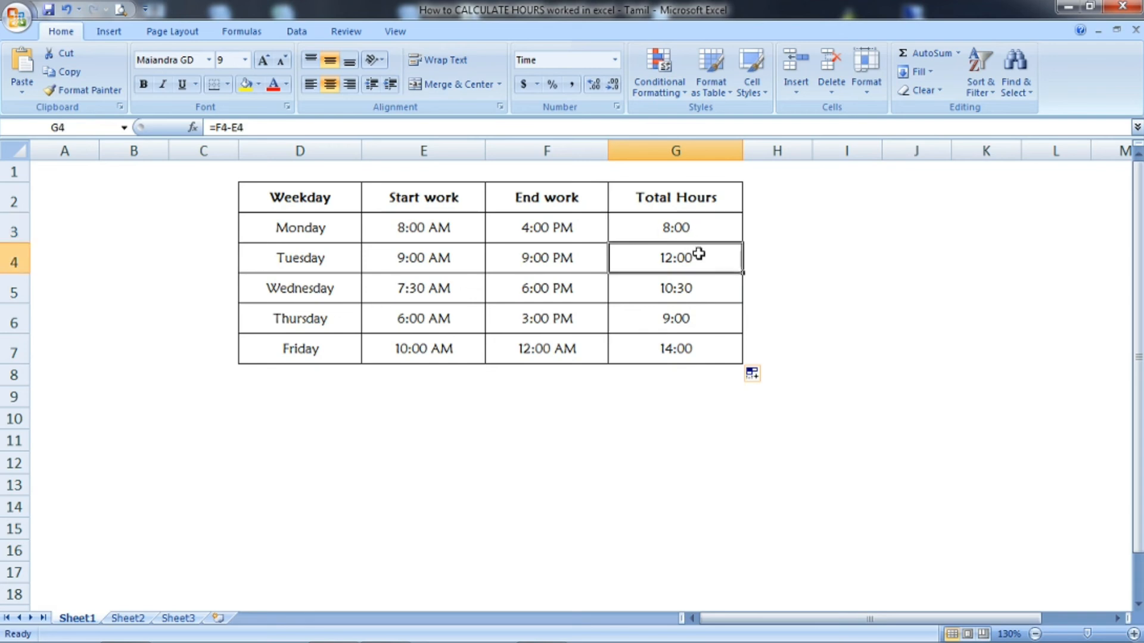
pyautogui.click(546, 257)
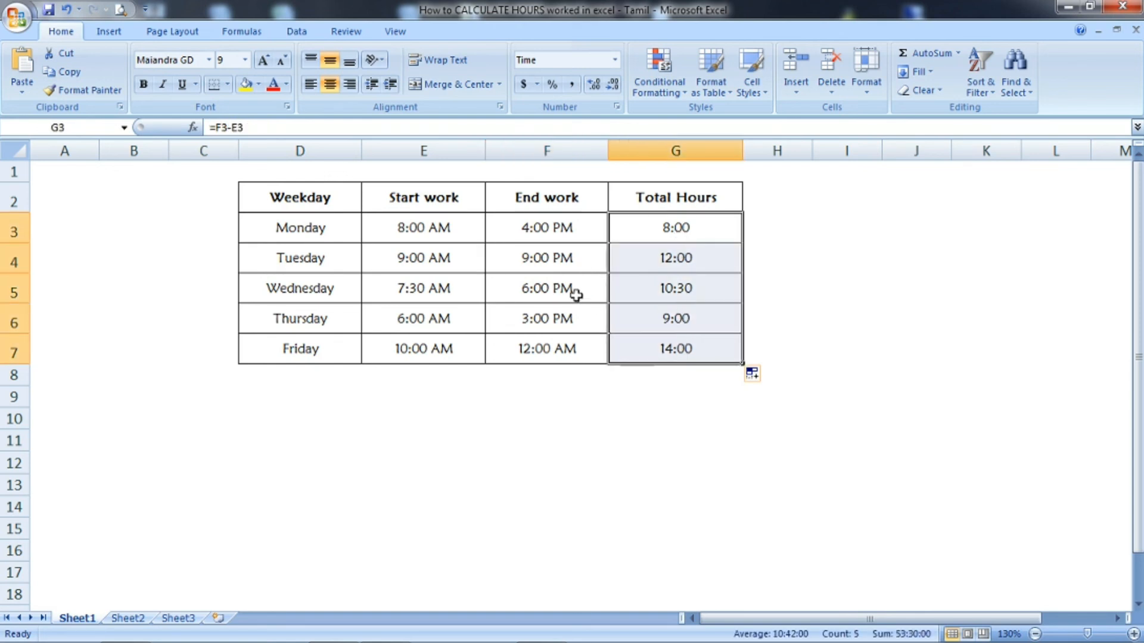
pyautogui.click(546, 289)
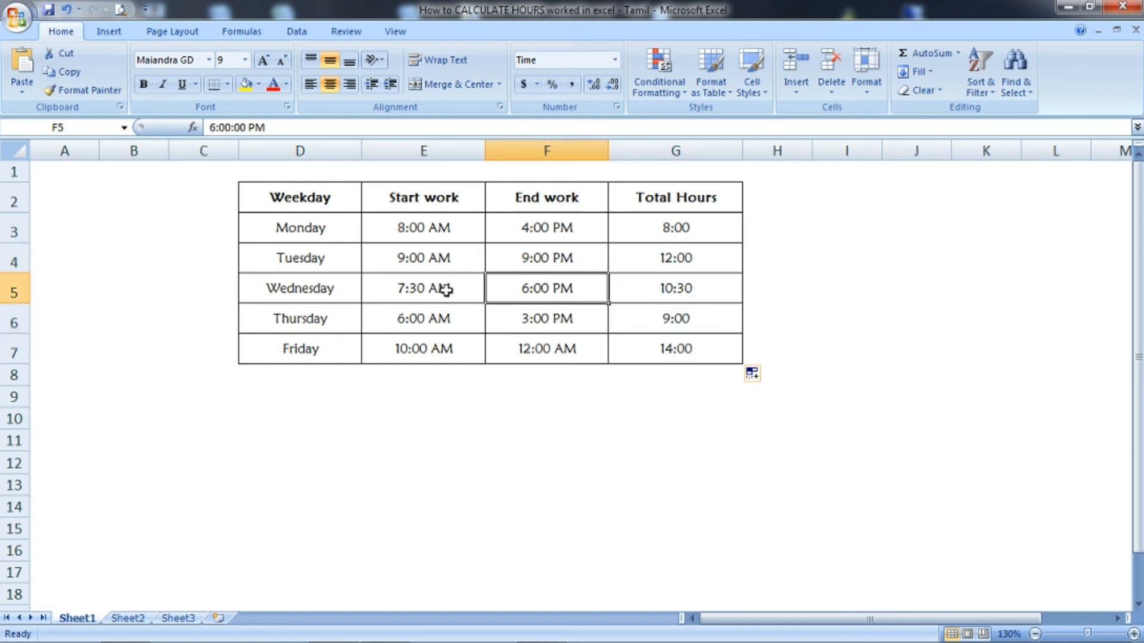
pyautogui.click(673, 227)
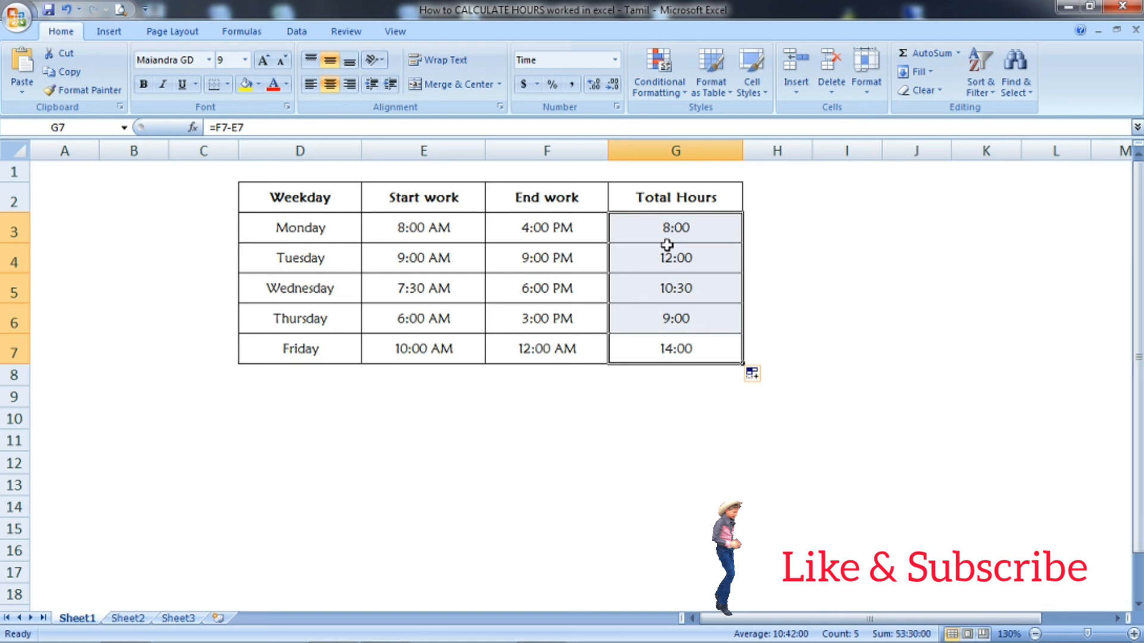
pyautogui.moveTo(618, 299)
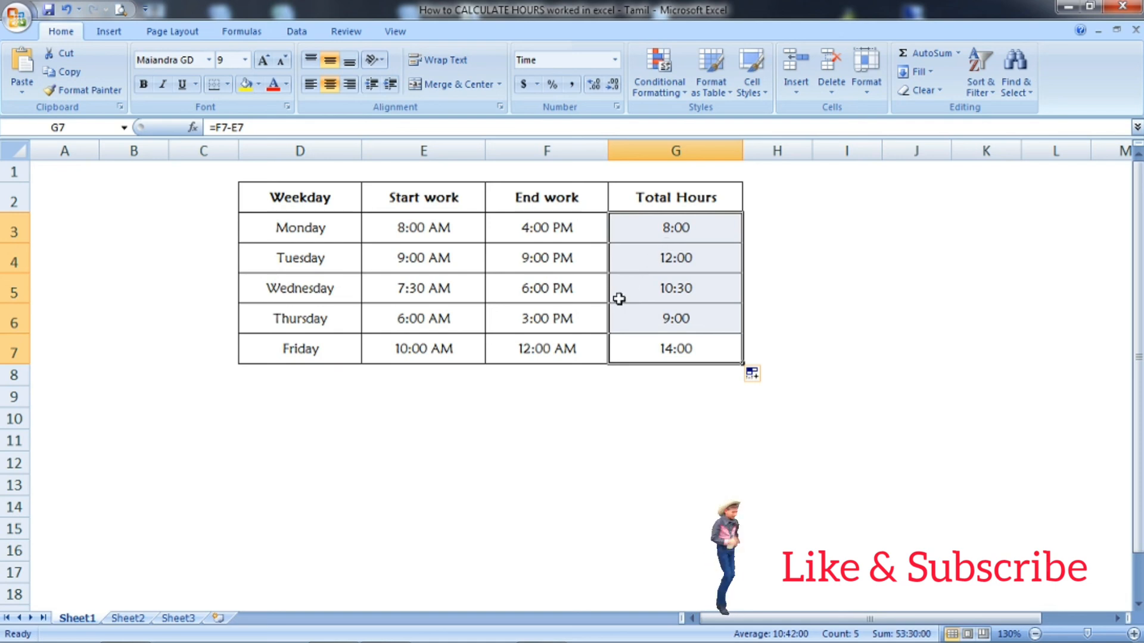
pyautogui.moveTo(404, 438)
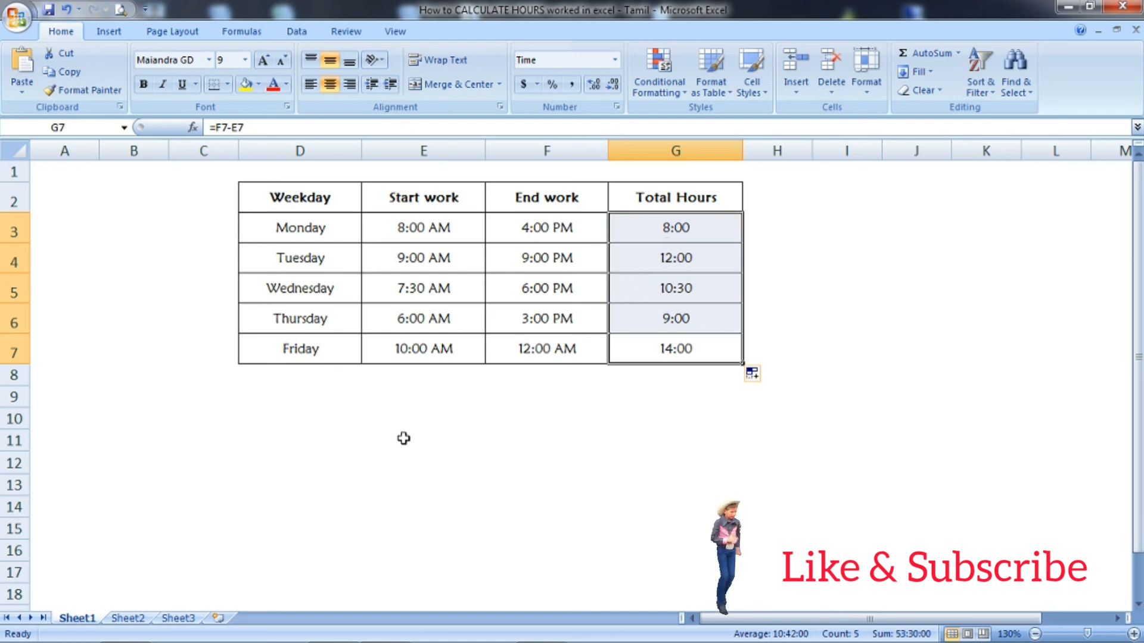
pyautogui.click(133, 349)
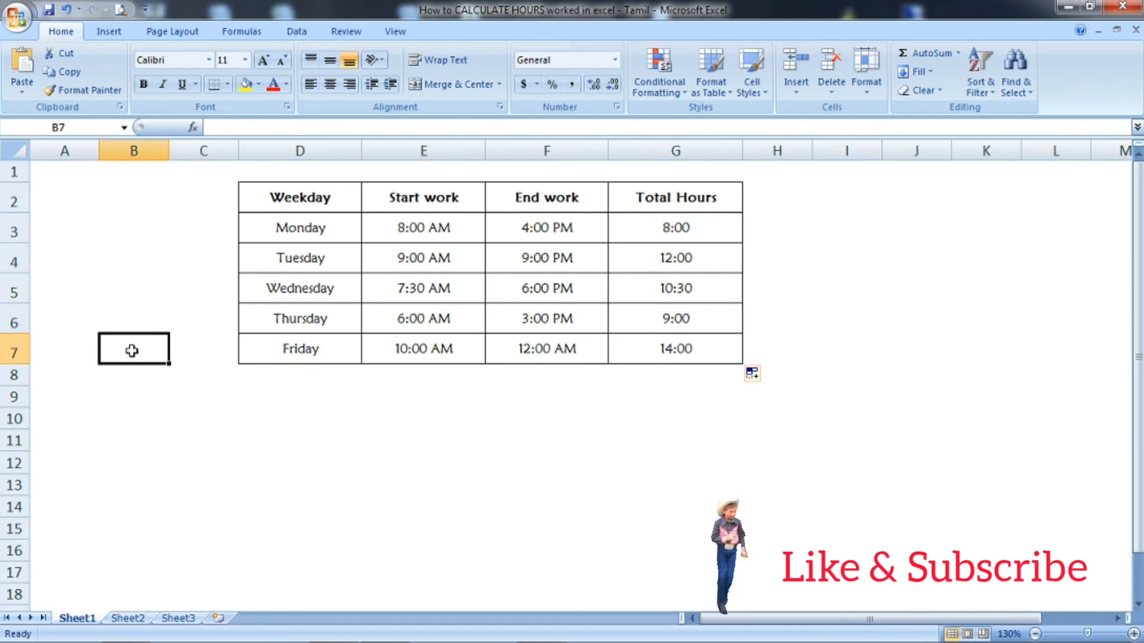